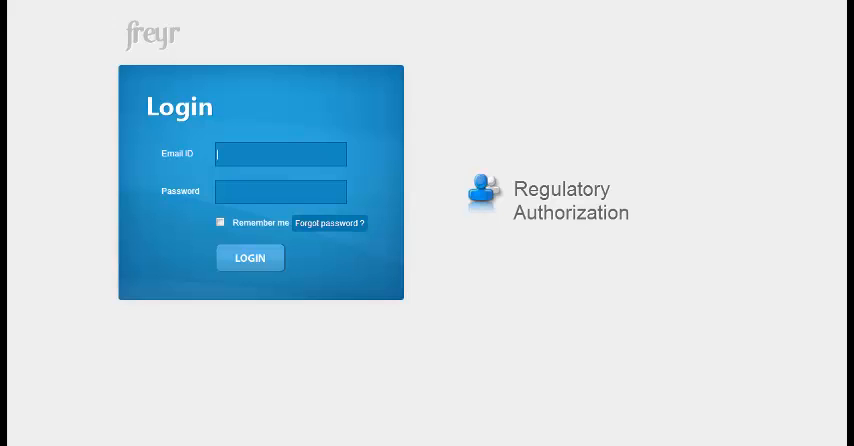
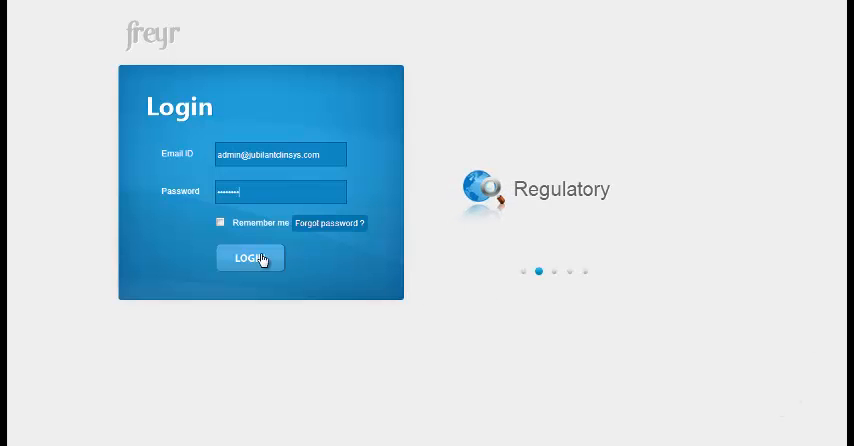
# - Sign in with the administrator email and password to reach the dashboard
pyautogui.click(248, 256)
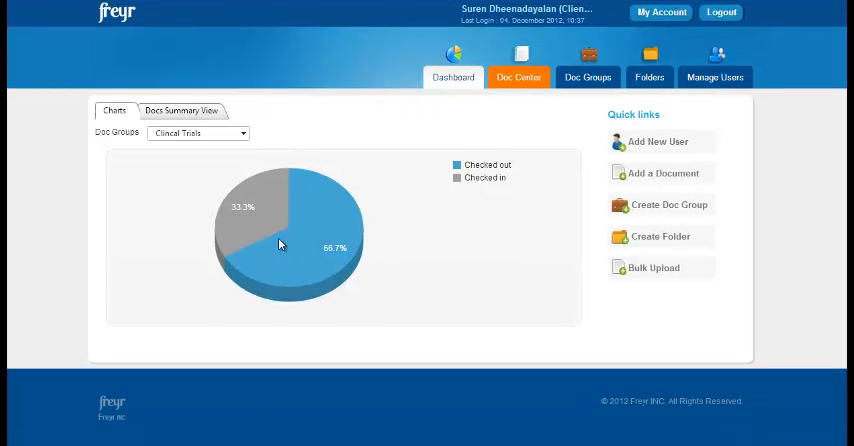
pyautogui.moveTo(142, 168)
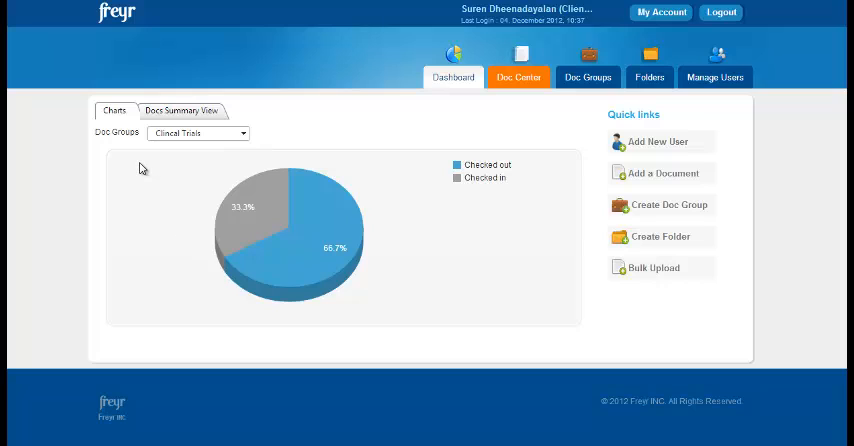
pyautogui.moveTo(212, 292)
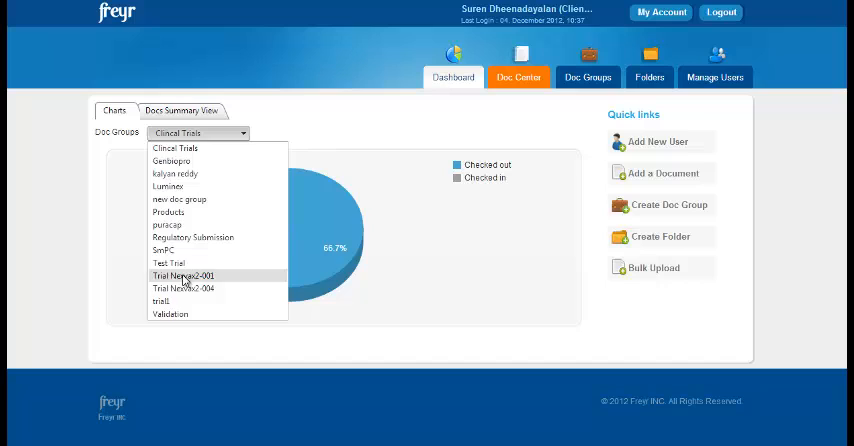
# - View another doc group's pie chart, then switch to the Docs Summary View table for all groups
pyautogui.click(184, 276)
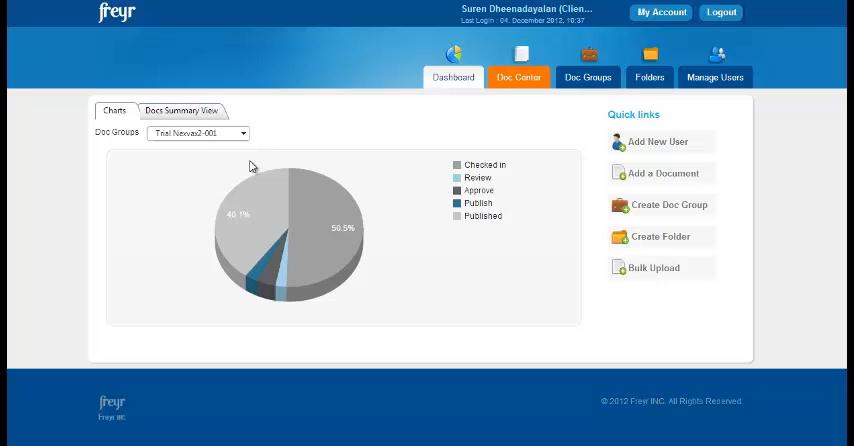
pyautogui.click(182, 110)
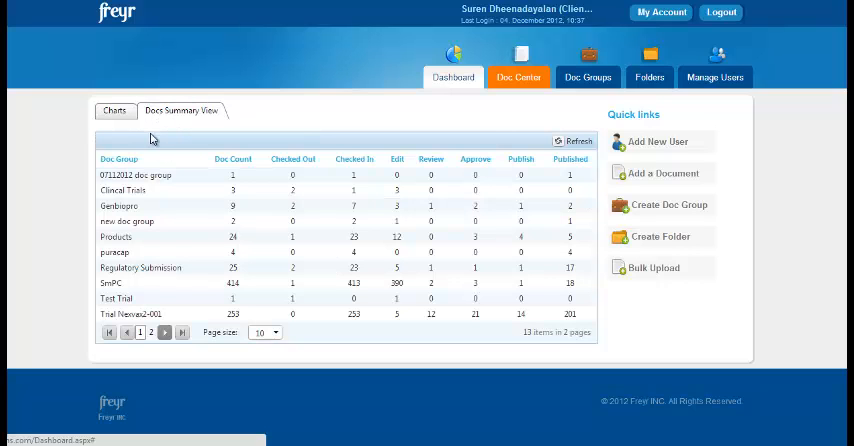
pyautogui.moveTo(234, 186)
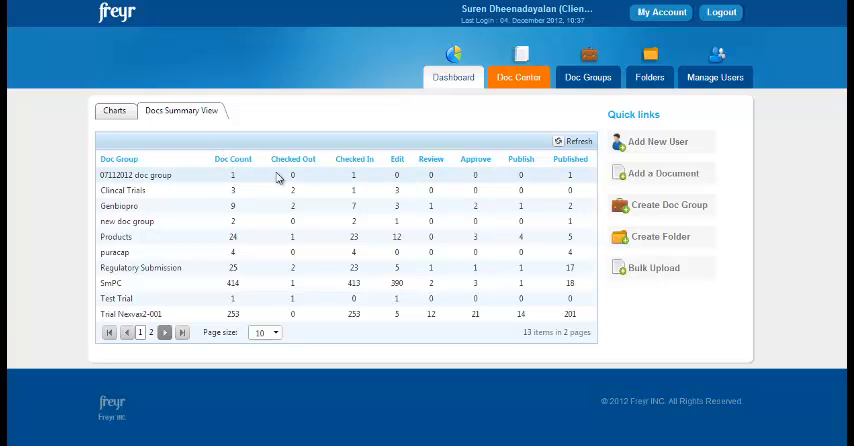
pyautogui.moveTo(356, 184)
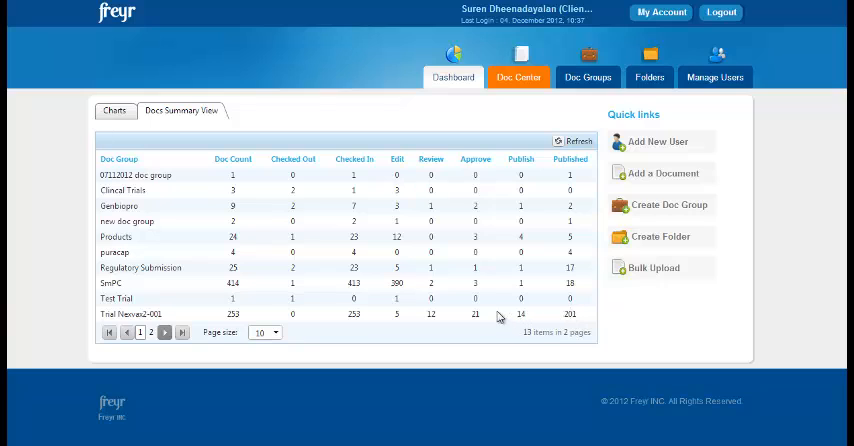
pyautogui.moveTo(396, 314)
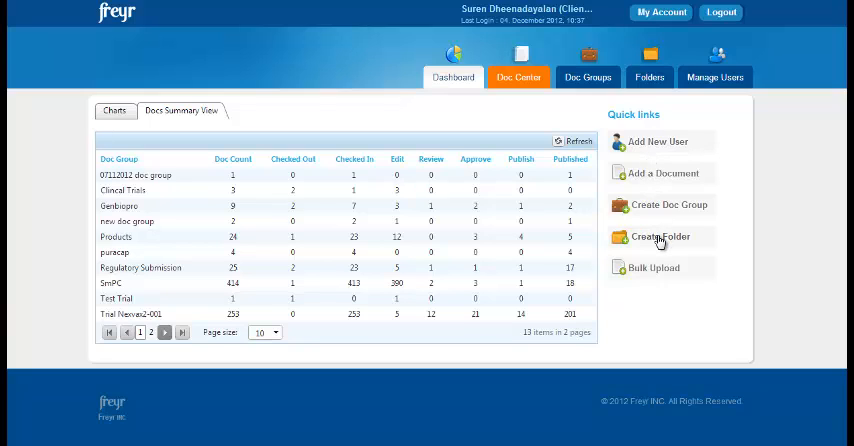
pyautogui.moveTo(652, 284)
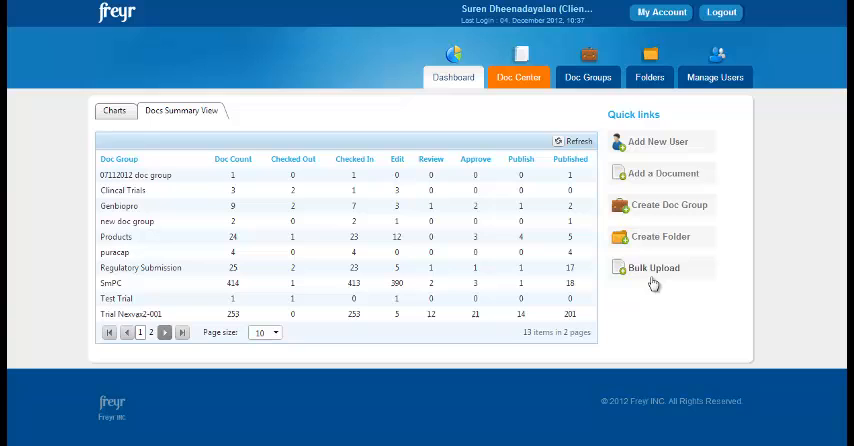
pyautogui.moveTo(652, 280)
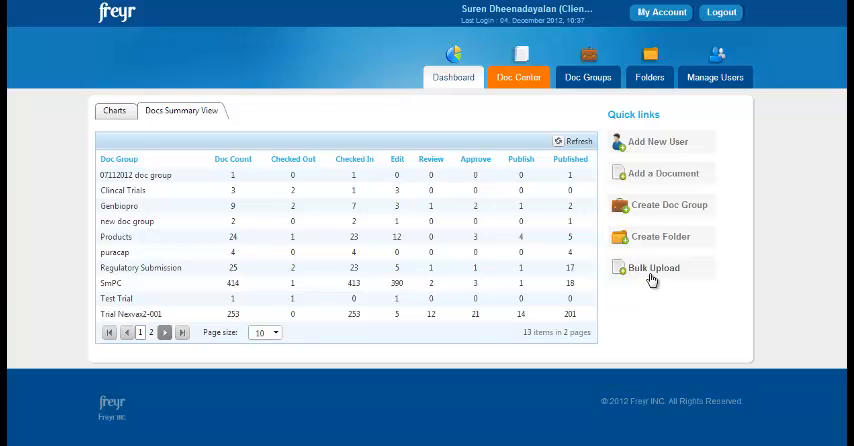
pyautogui.moveTo(652, 280)
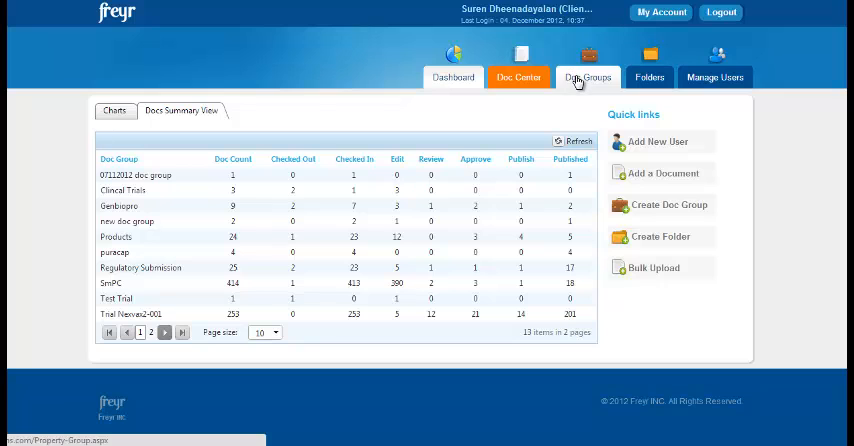
# - Show the Doc Groups list with each group's creator and status
pyautogui.click(584, 76)
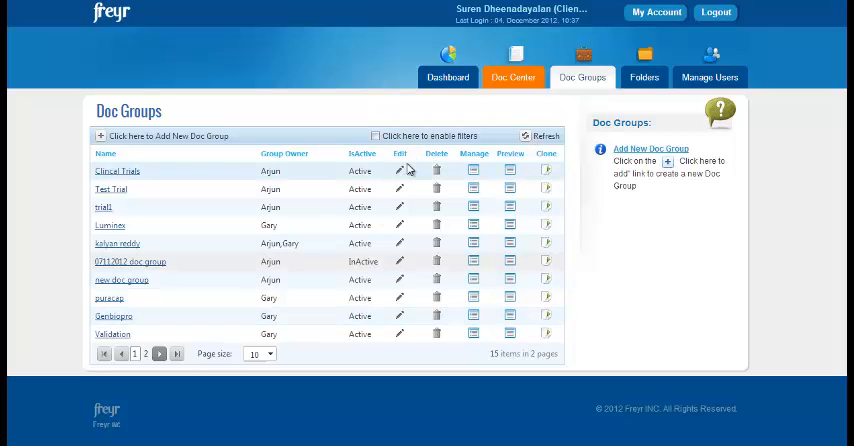
pyautogui.moveTo(512, 156)
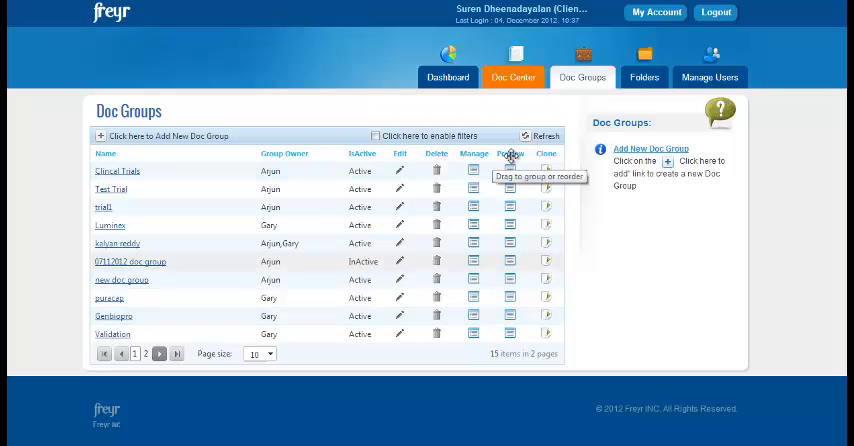
pyautogui.moveTo(472, 174)
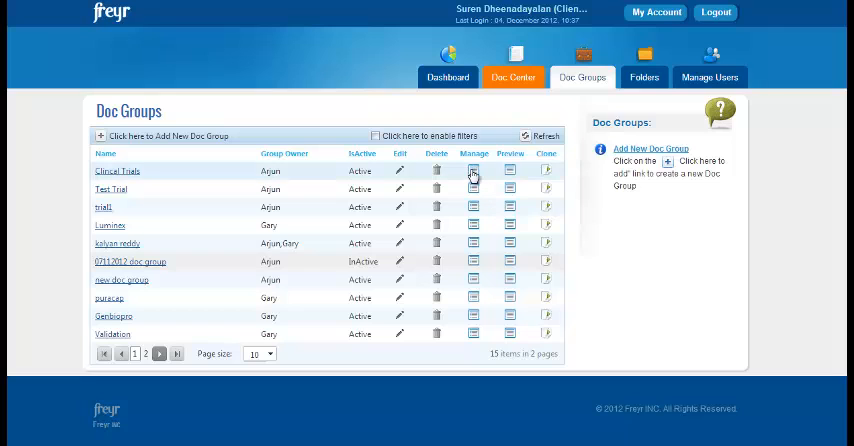
# - In Clinical Trials' Manage Doc Group properties, name a new property 'clinical phase test'
pyautogui.click(472, 172)
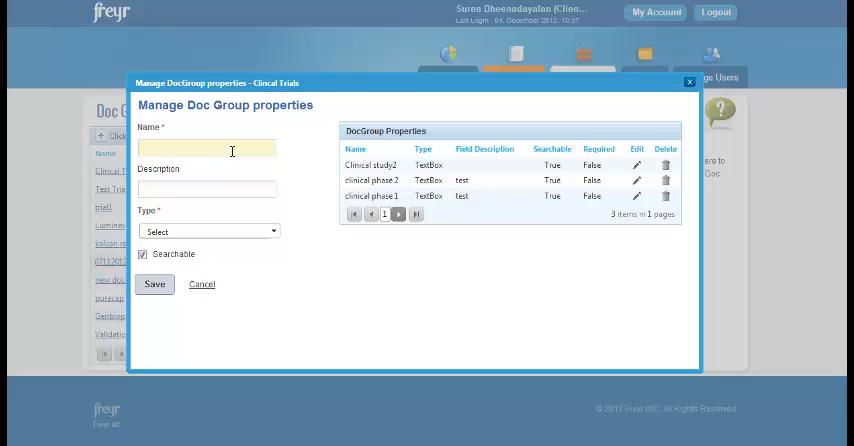
pyautogui.write('clini')
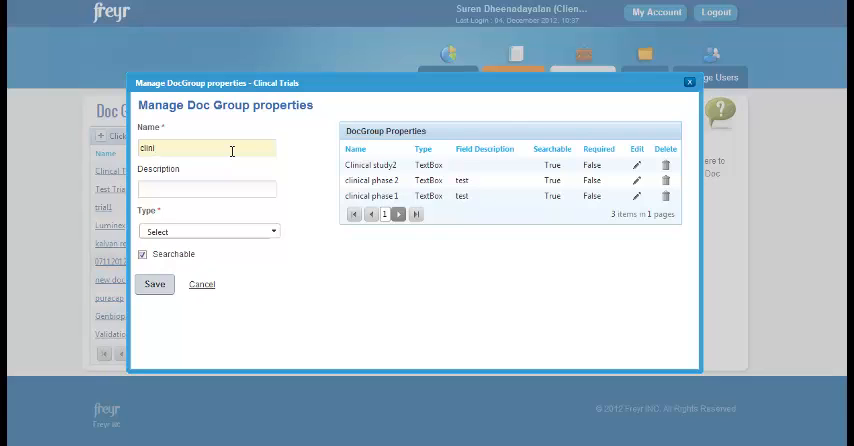
pyautogui.write('clinical phase')
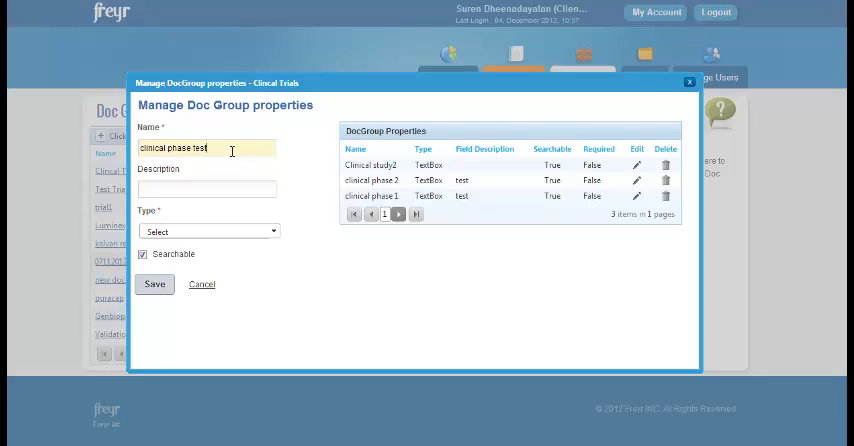
pyautogui.write('test')
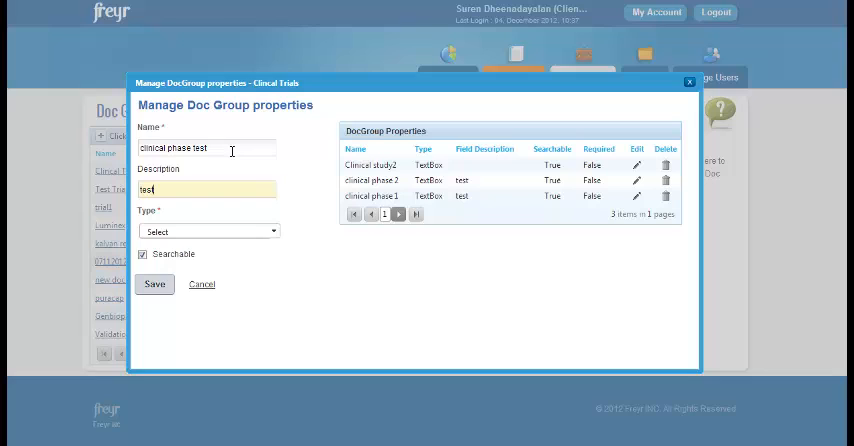
# - Make the property a searchable Textbox with default value 'test' and save it
pyautogui.click(208, 232)
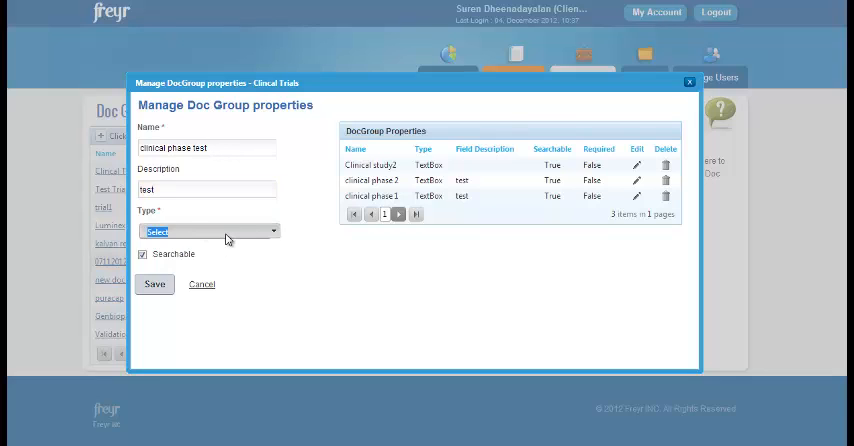
pyautogui.click(208, 232)
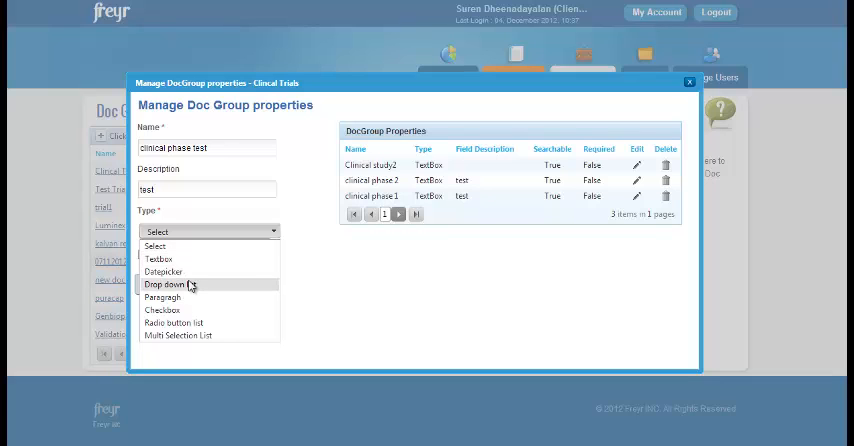
pyautogui.moveTo(158, 260)
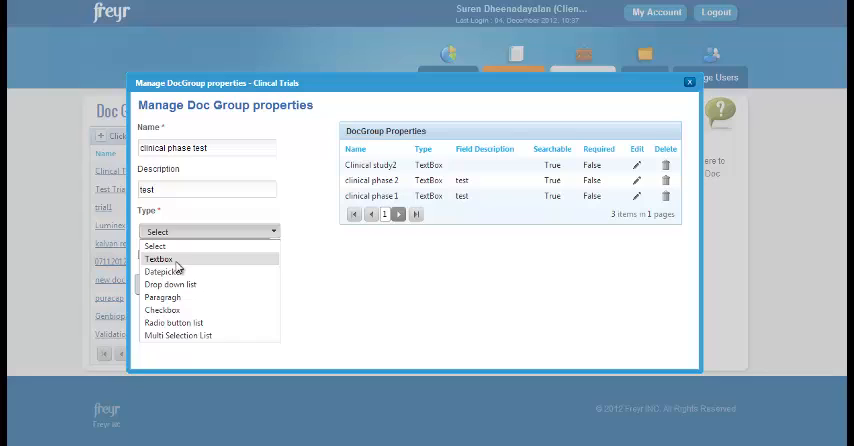
pyautogui.click(158, 260)
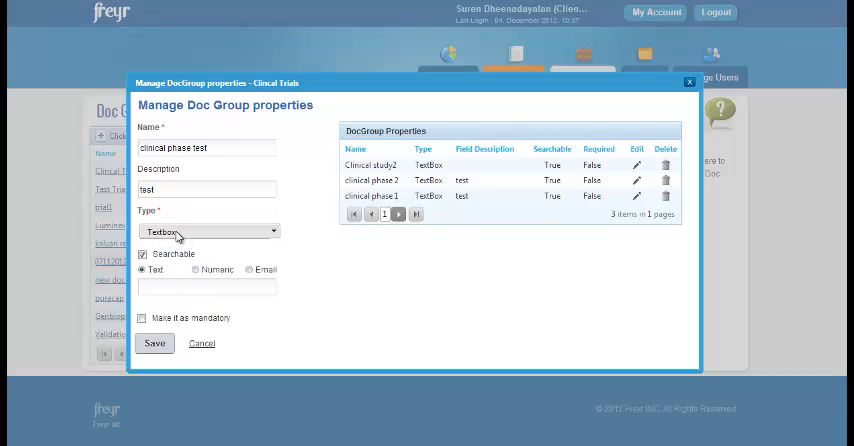
pyautogui.click(208, 284)
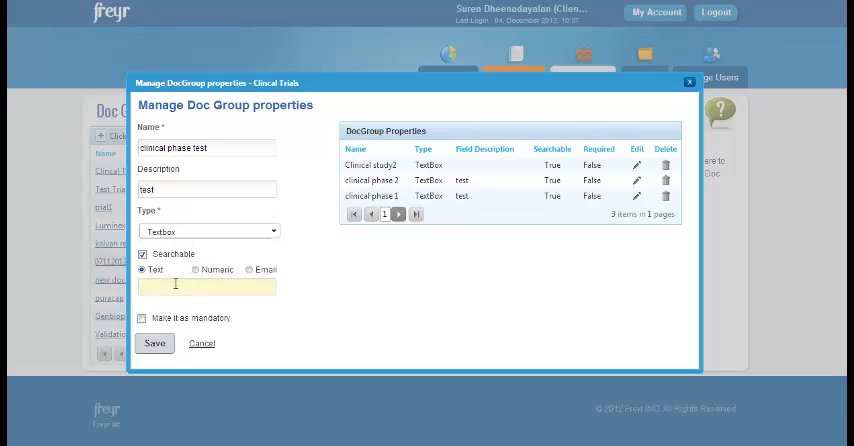
pyautogui.write('test')
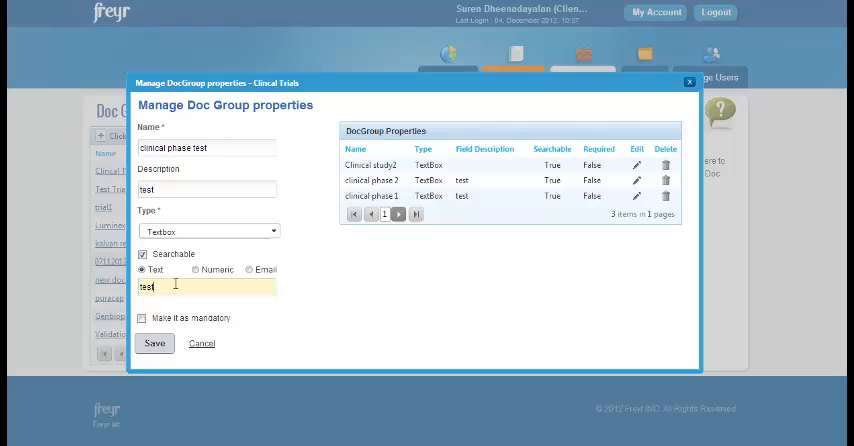
pyautogui.click(156, 344)
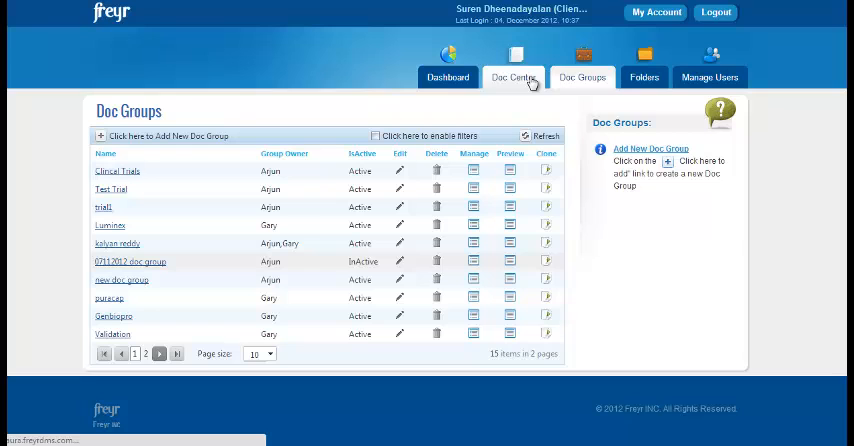
# - Show the Doc Center classic view listing all documents with versions and statuses
pyautogui.click(514, 76)
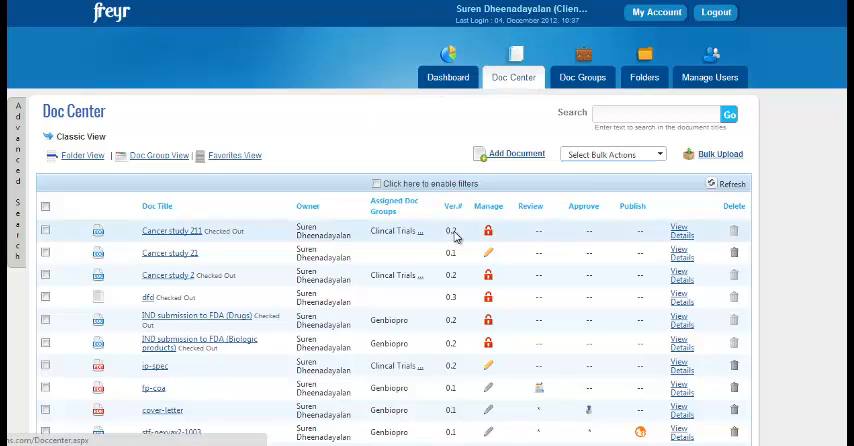
pyautogui.moveTo(458, 236)
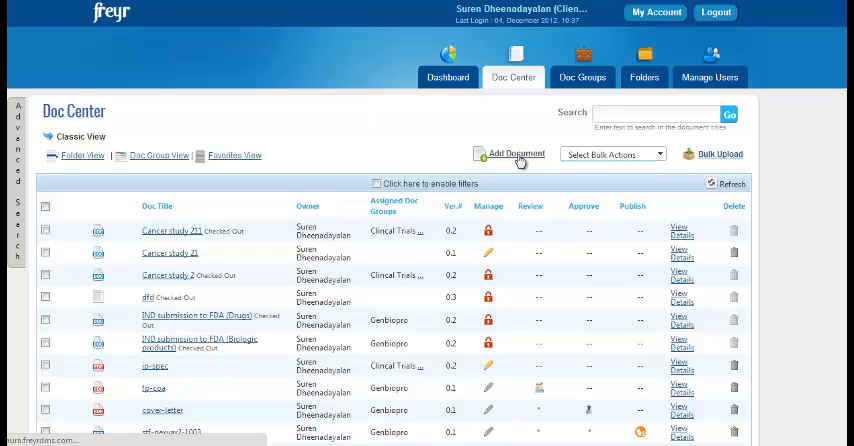
# - Begin a new document upload and choose the System test file, titled 'System test'
pyautogui.click(516, 152)
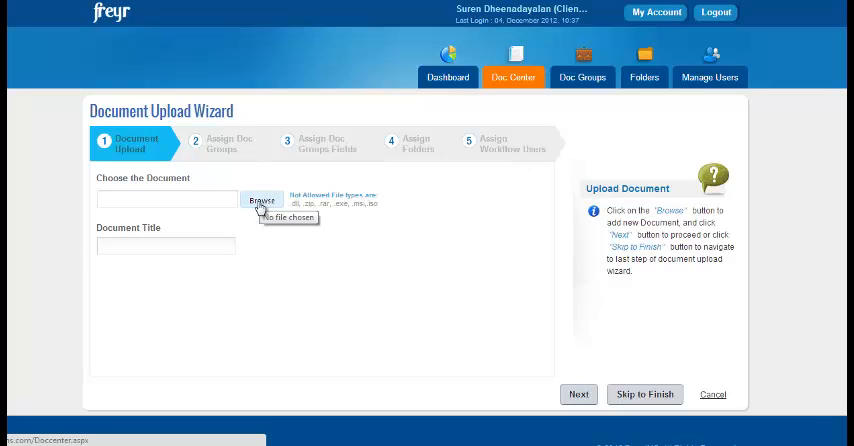
pyautogui.click(260, 200)
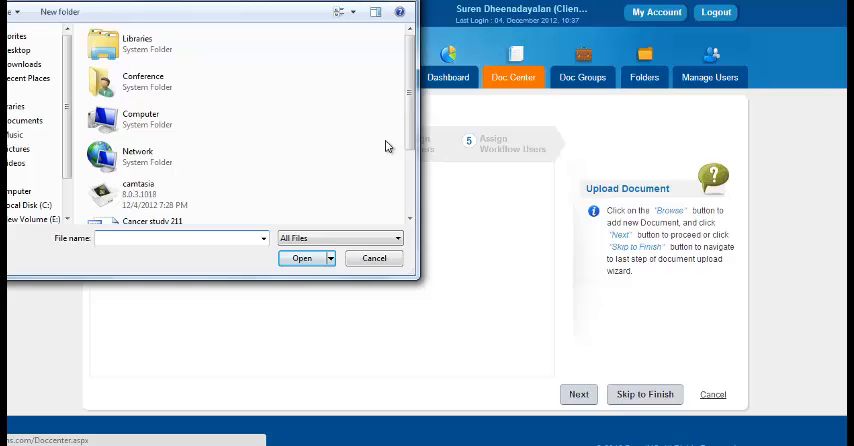
pyautogui.scroll(-3)
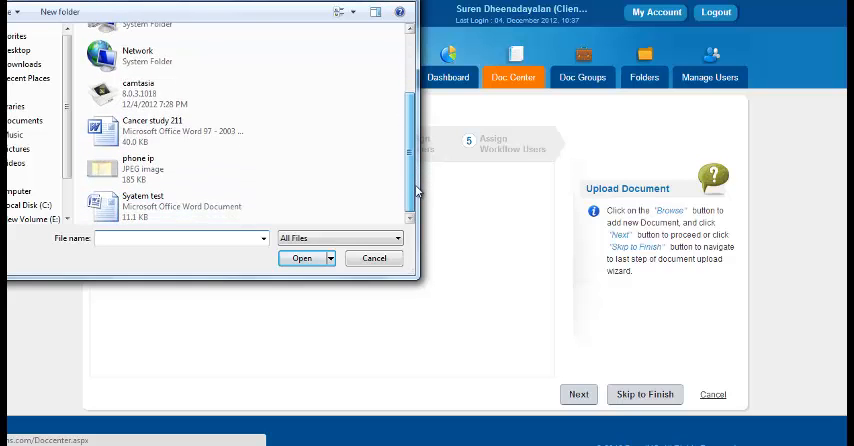
pyautogui.click(144, 202)
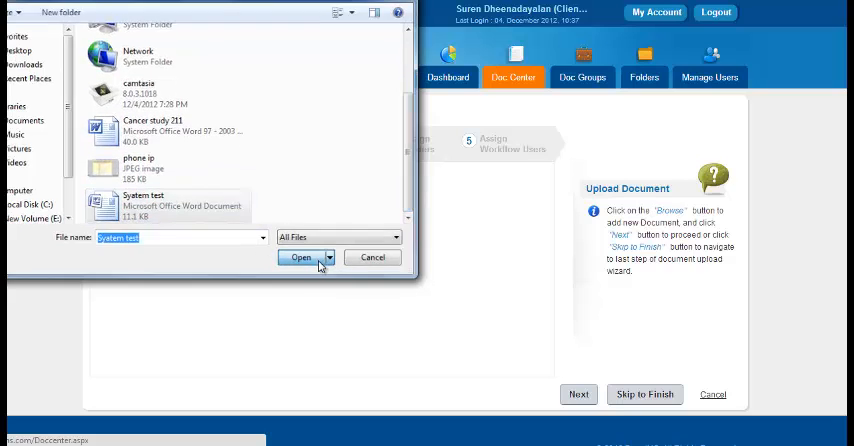
pyautogui.click(300, 256)
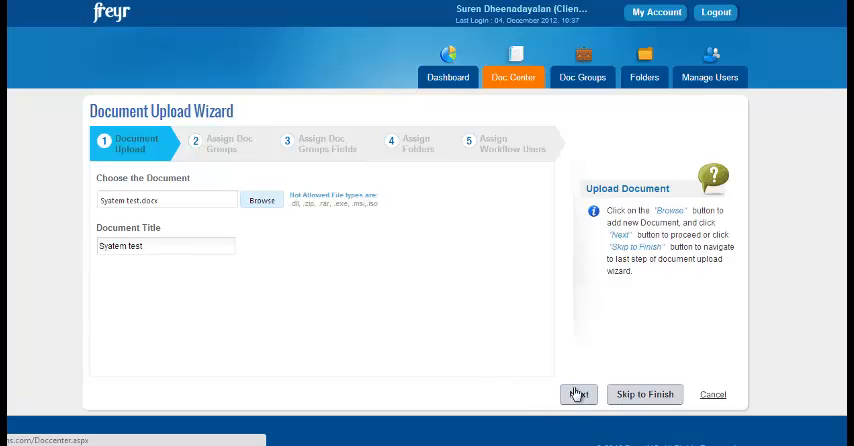
# - Add Clinical Trials and Test Trial to the document's selected doc groups
pyautogui.click(580, 392)
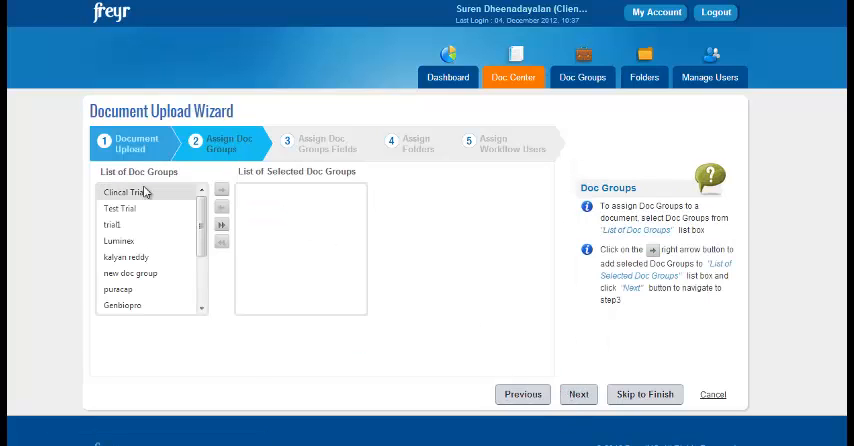
pyautogui.click(124, 192)
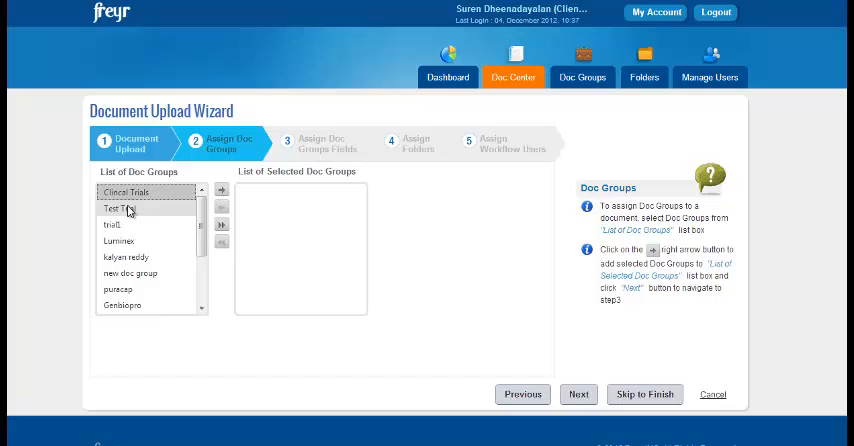
pyautogui.click(220, 190)
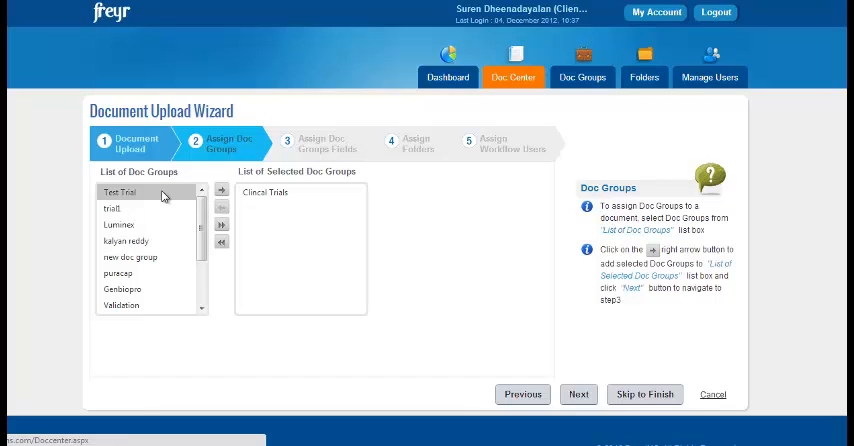
pyautogui.click(220, 190)
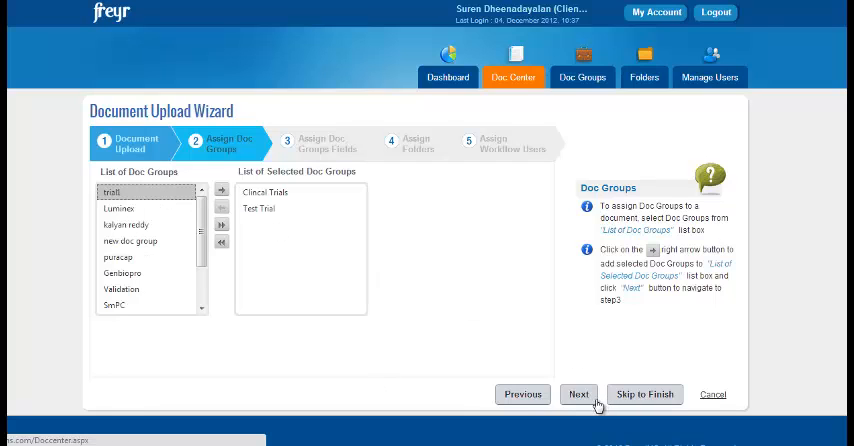
# - Accept the doc group field values and proceed to folder assignment
pyautogui.click(578, 392)
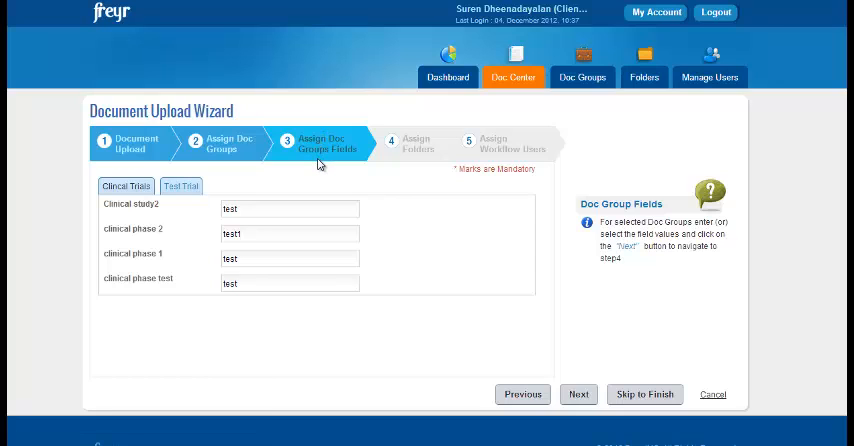
pyautogui.moveTo(584, 400)
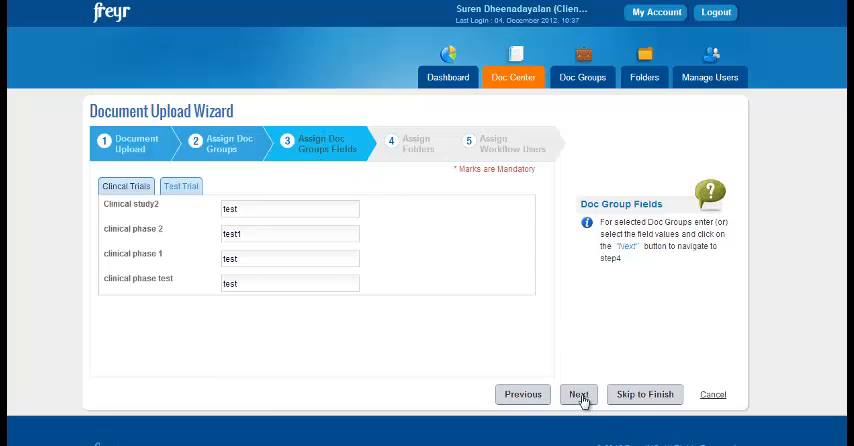
pyautogui.click(578, 392)
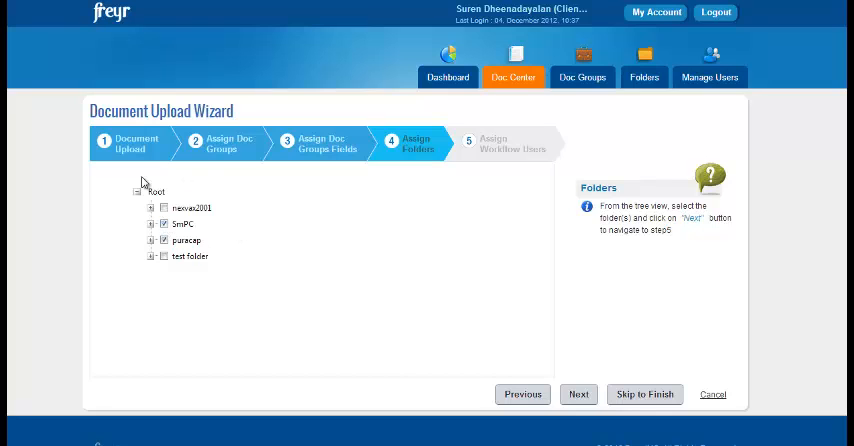
# - Skip folder assignment and set Ron as the document author for the workflow
pyautogui.click(578, 392)
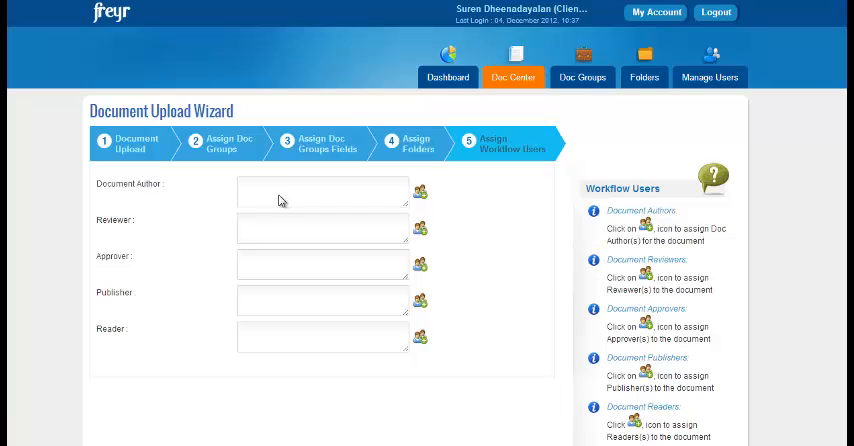
pyautogui.click(420, 192)
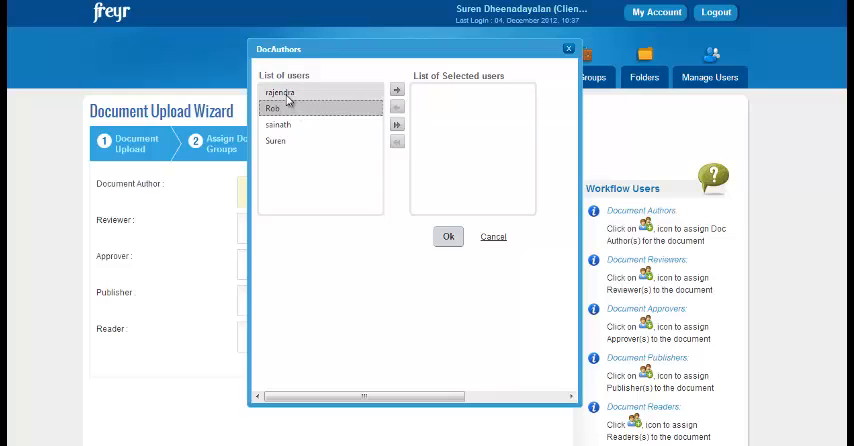
pyautogui.click(272, 108)
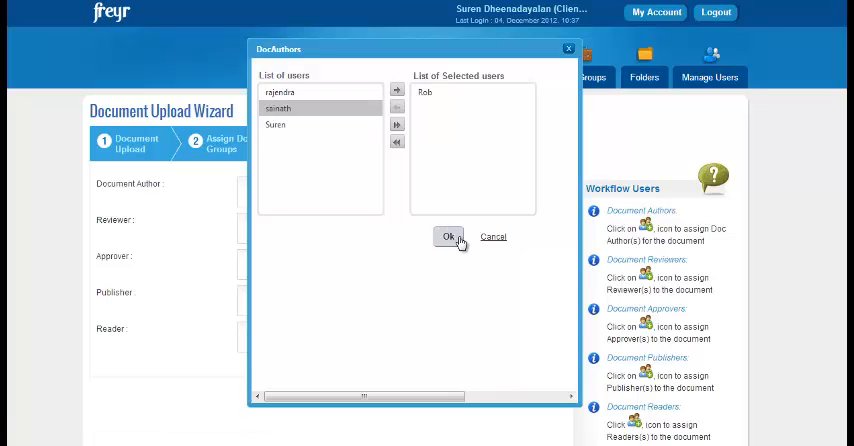
pyautogui.click(448, 236)
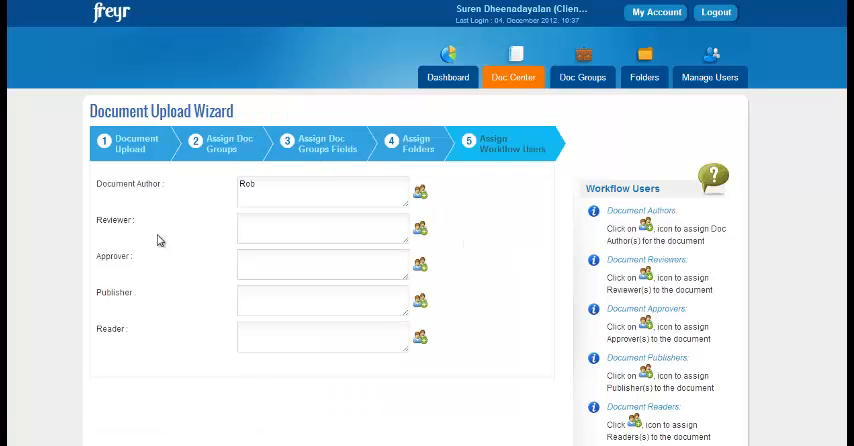
pyautogui.moveTo(136, 228)
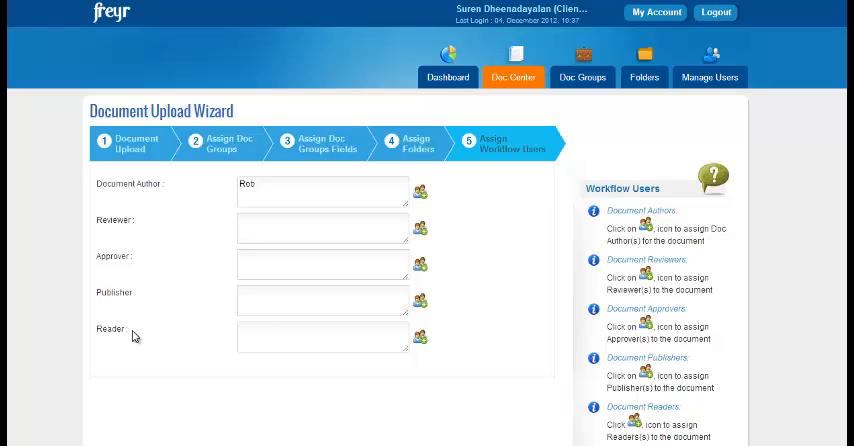
pyautogui.scroll(-3)
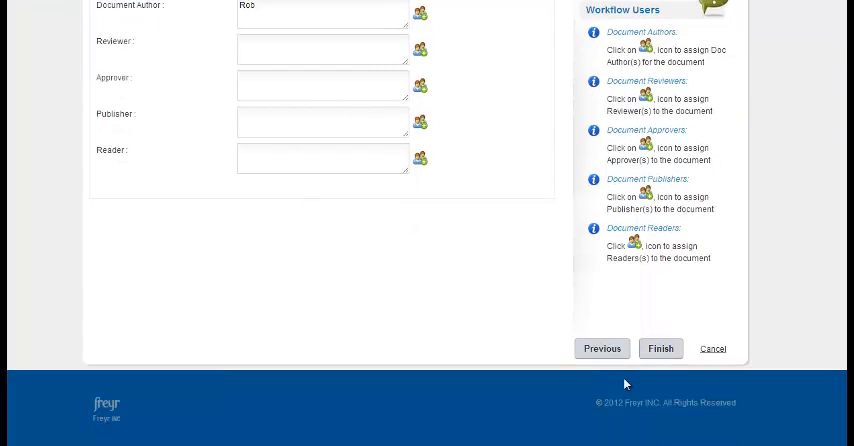
# - Finish the upload so System test appears first in the Doc Center list
pyautogui.click(660, 348)
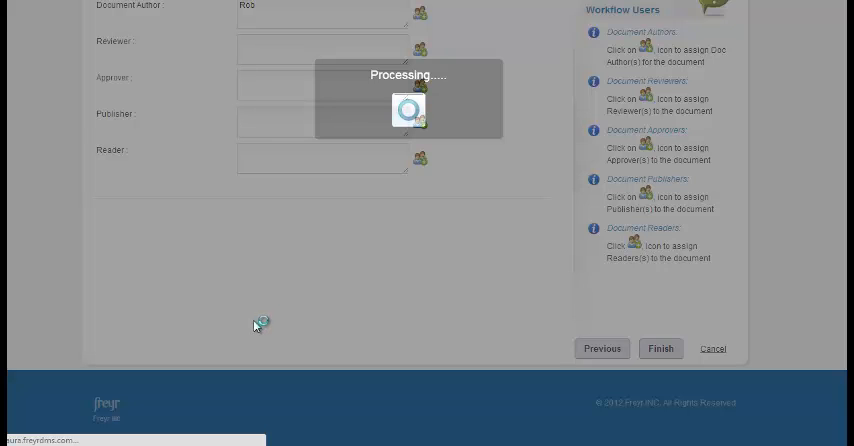
pyautogui.click(660, 348)
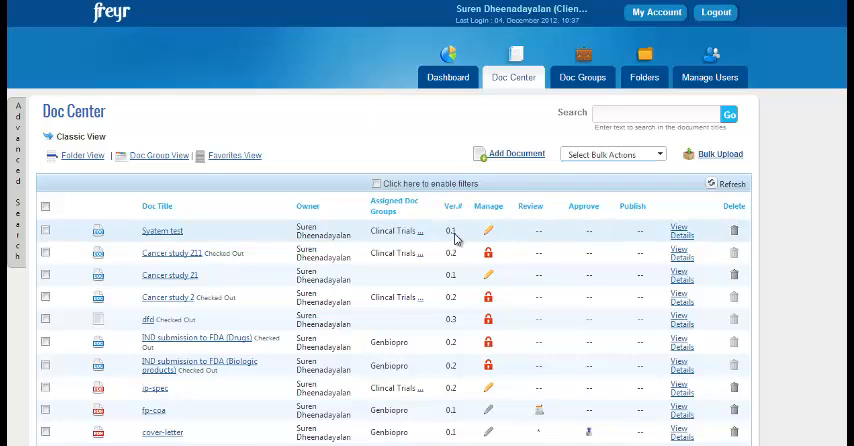
pyautogui.moveTo(488, 232)
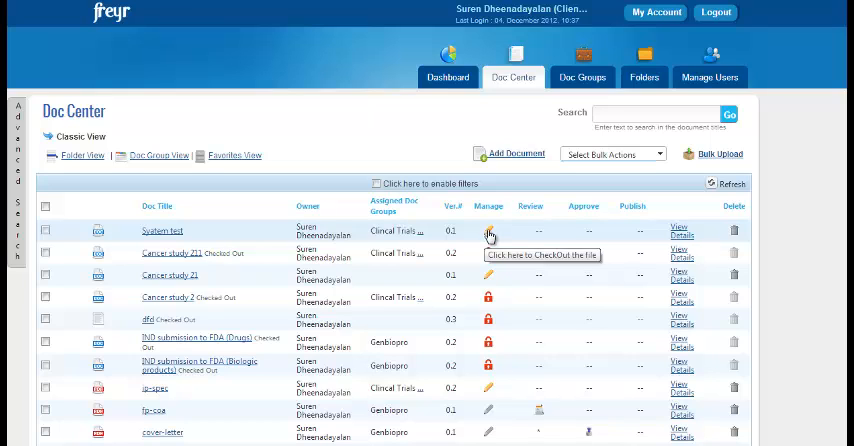
# - Check out System test, download a copy, and return to the list showing it Checked Out
pyautogui.click(490, 232)
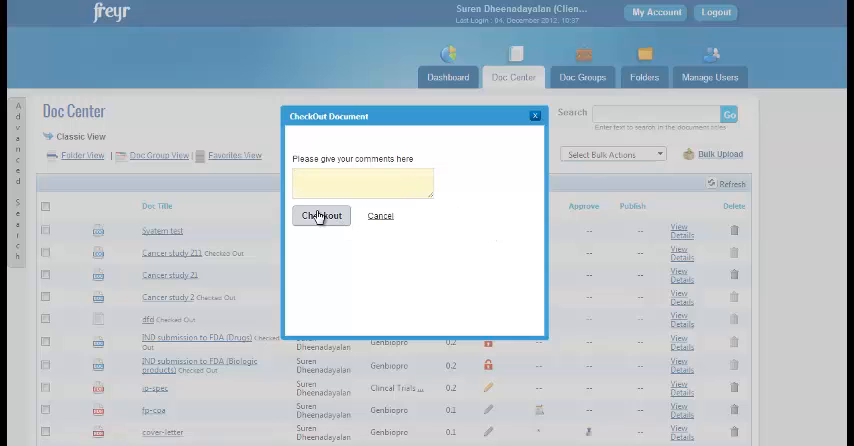
pyautogui.click(320, 216)
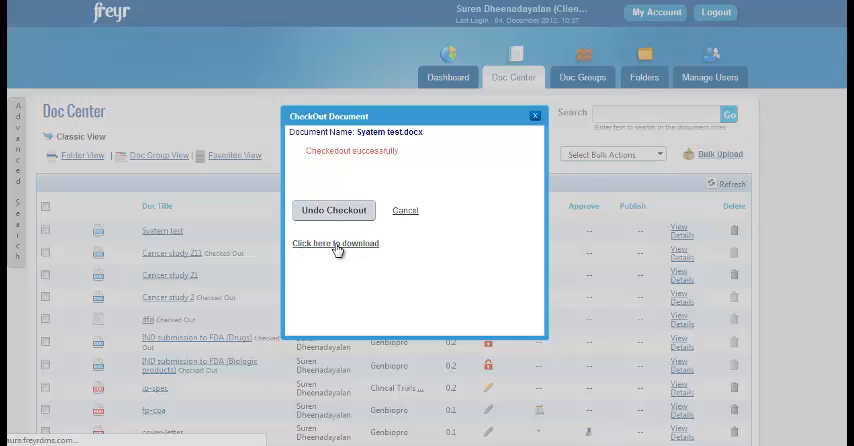
pyautogui.click(336, 244)
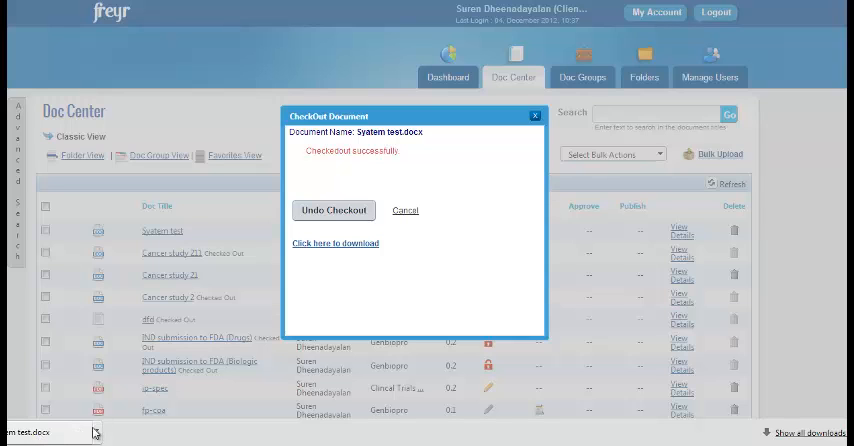
pyautogui.click(536, 116)
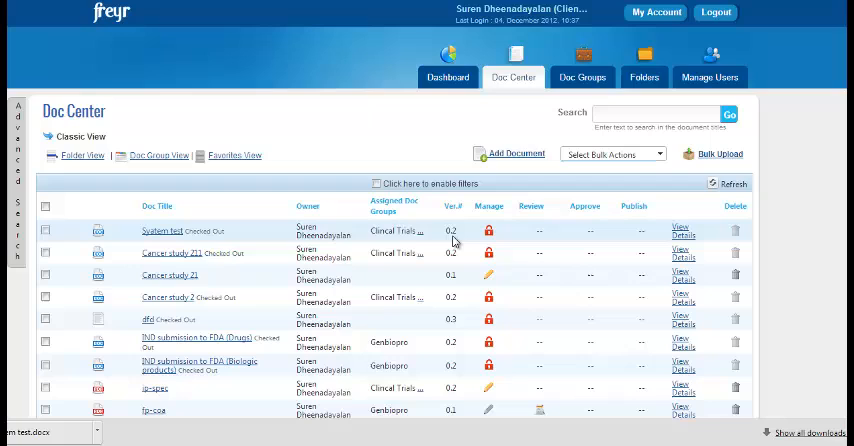
pyautogui.moveTo(478, 244)
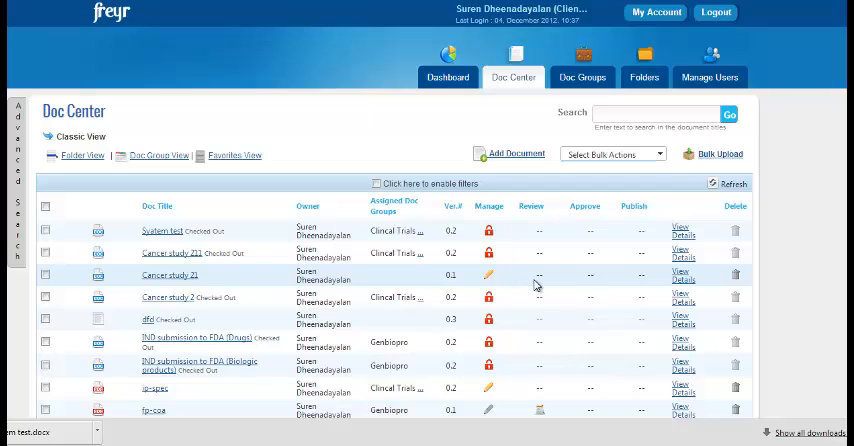
pyautogui.moveTo(540, 288)
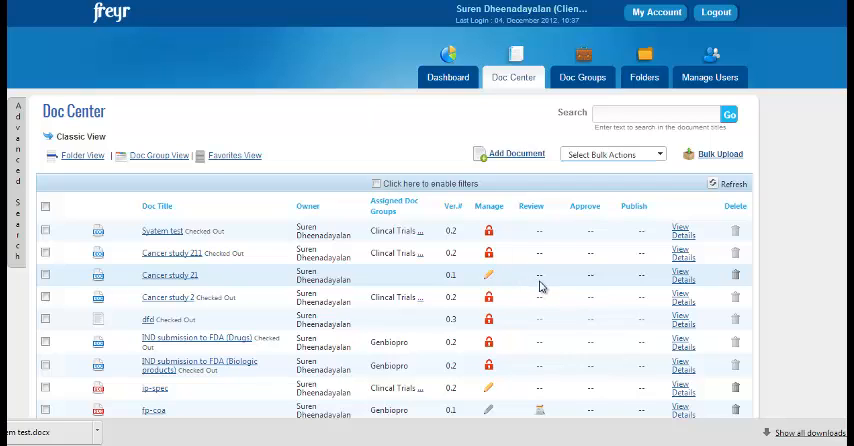
pyautogui.moveTo(658, 280)
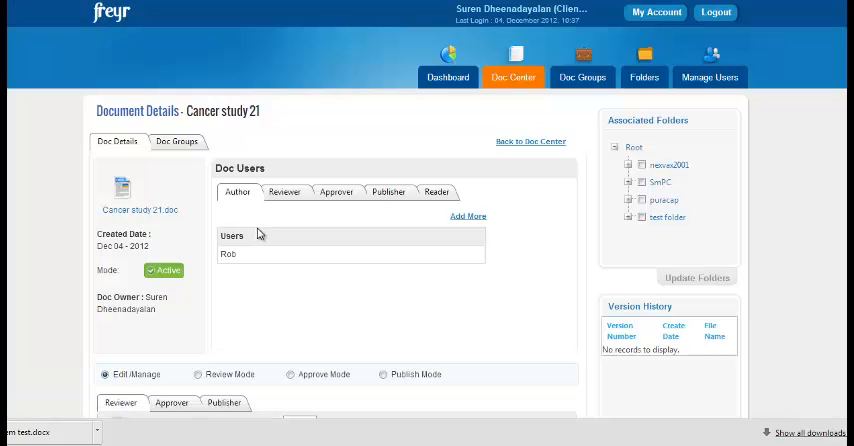
pyautogui.moveTo(316, 162)
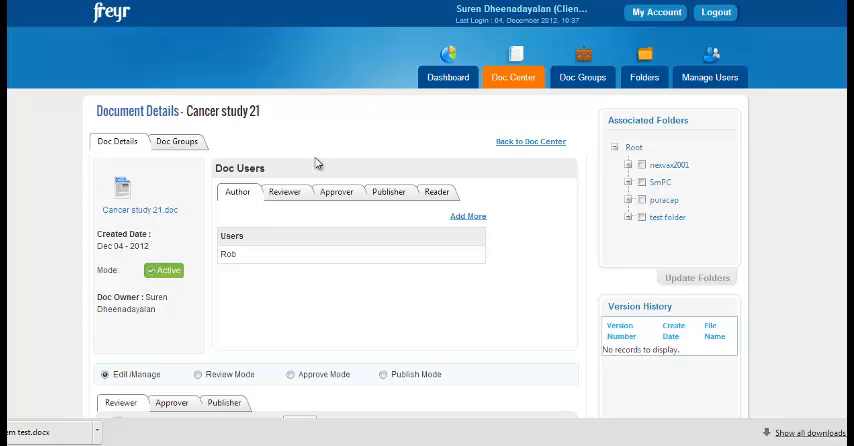
pyautogui.moveTo(428, 288)
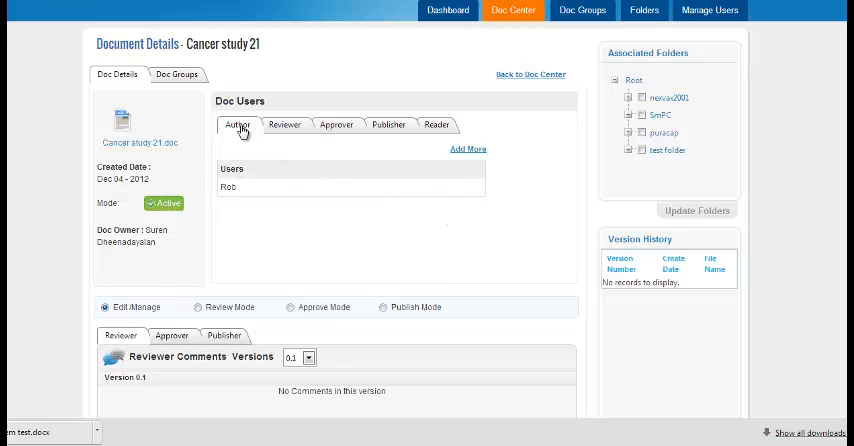
# - Review the assigned reviewers and approvers, then the empty reviewer comments area
pyautogui.click(284, 124)
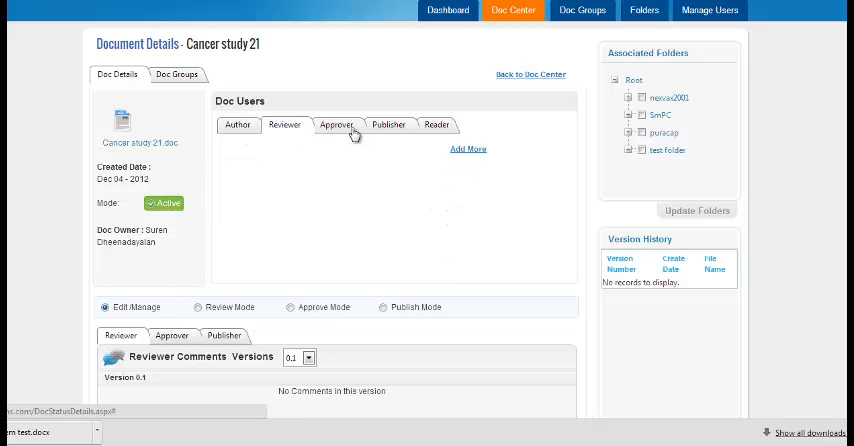
pyautogui.click(336, 124)
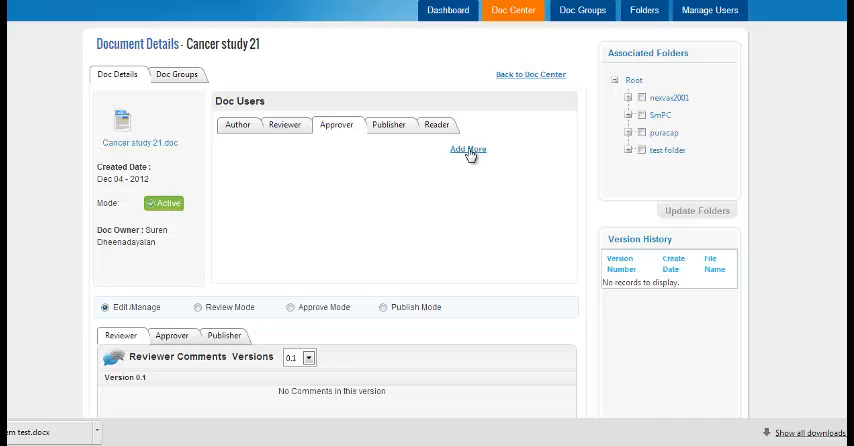
pyautogui.moveTo(642, 152)
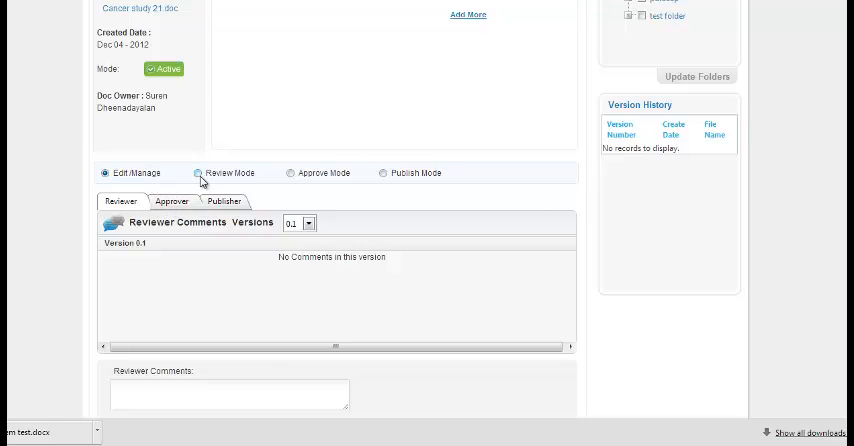
pyautogui.moveTo(304, 184)
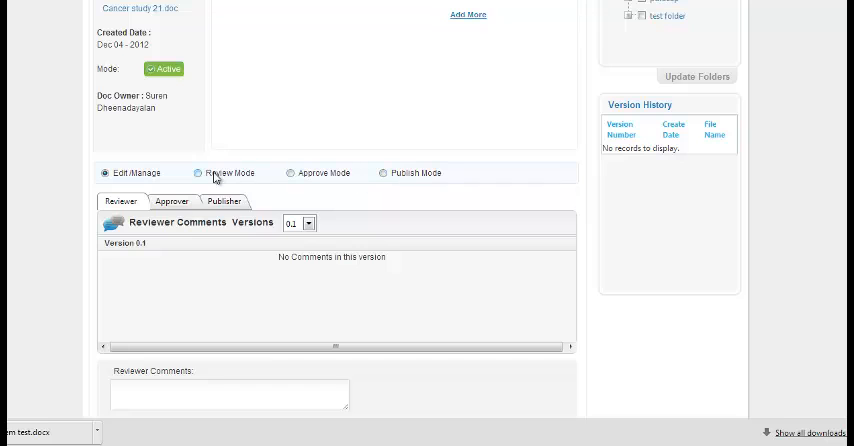
pyautogui.scroll(-3)
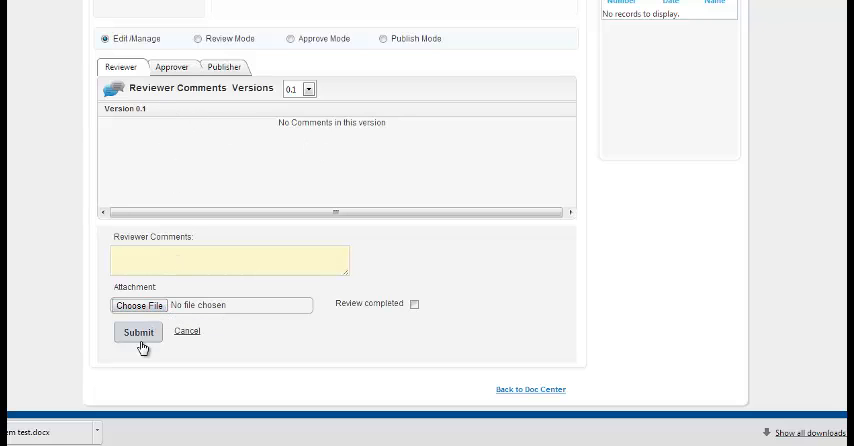
pyautogui.moveTo(520, 392)
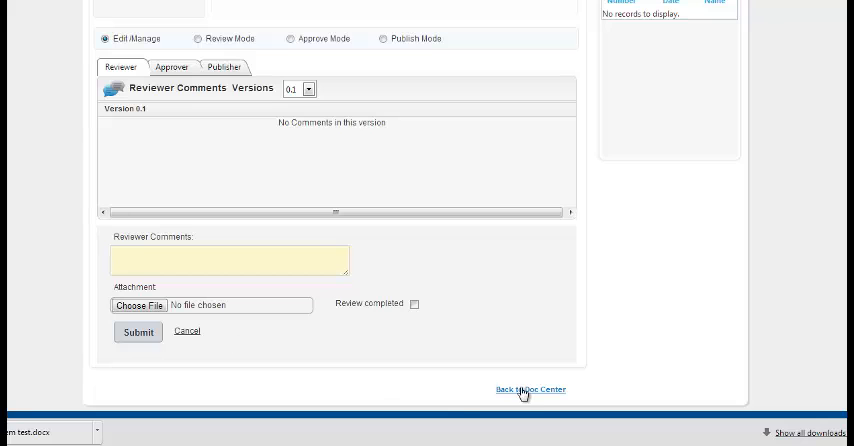
# - Return to the Doc Center list via 'Back to Doc Center'
pyautogui.click(532, 388)
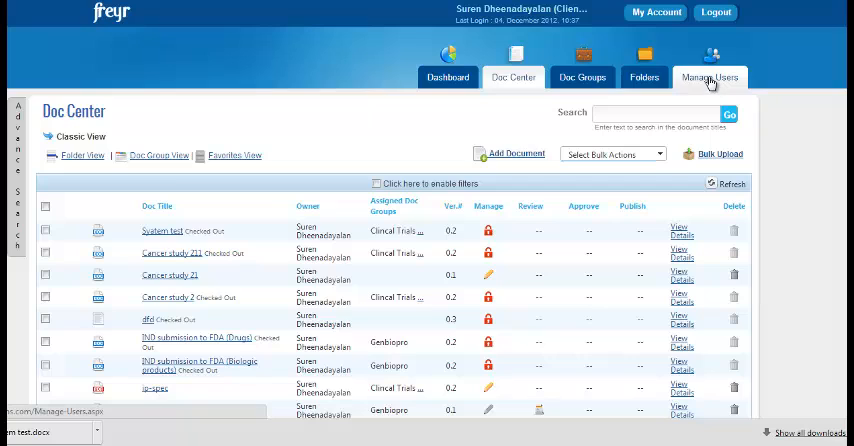
pyautogui.moveTo(708, 84)
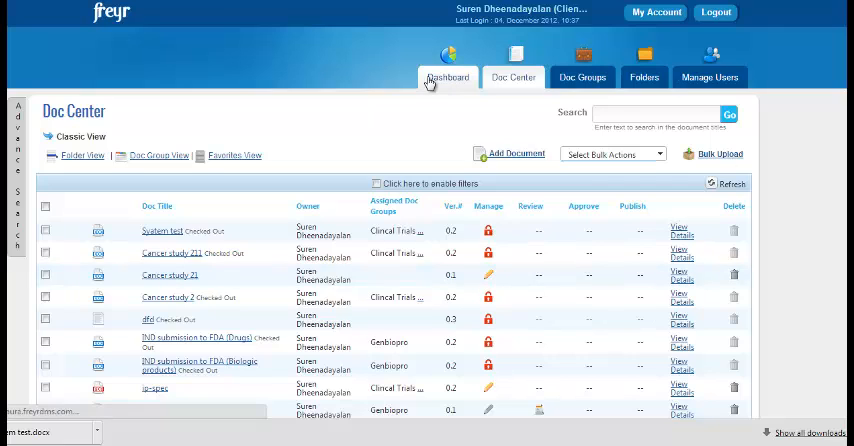
# - View the dashboard's checked-out versus checked-in pie chart, then log out
pyautogui.click(448, 76)
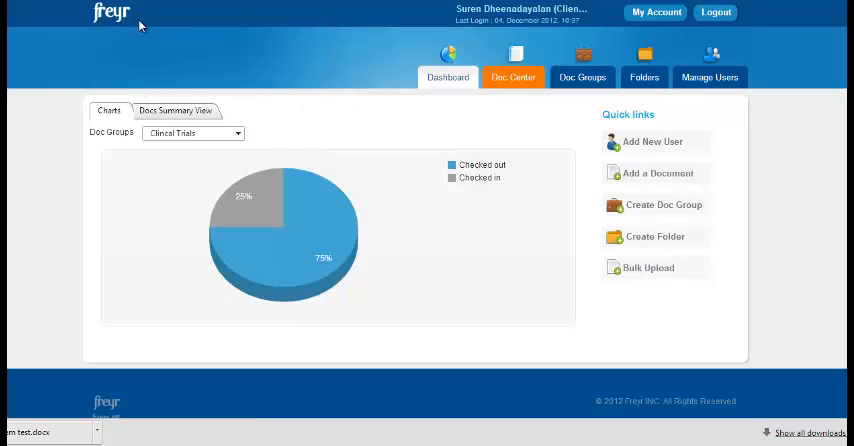
pyautogui.moveTo(224, 38)
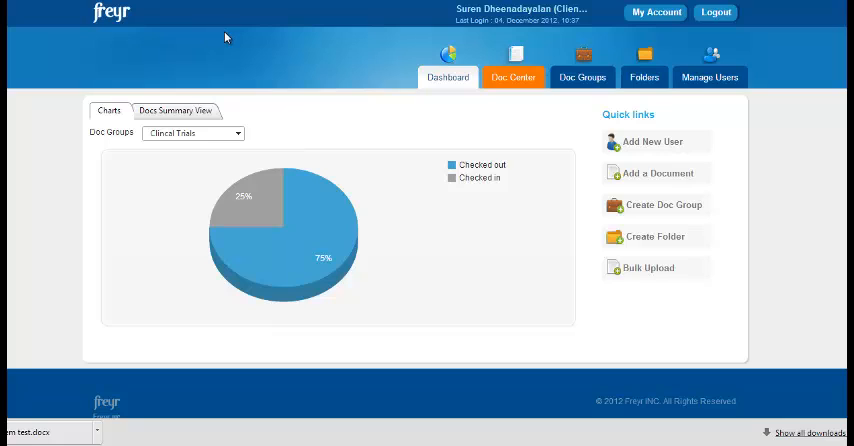
pyautogui.moveTo(192, 44)
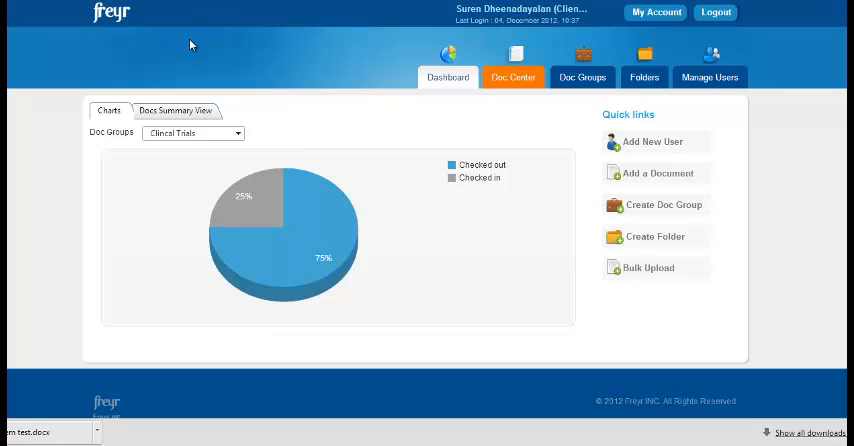
pyautogui.moveTo(504, 24)
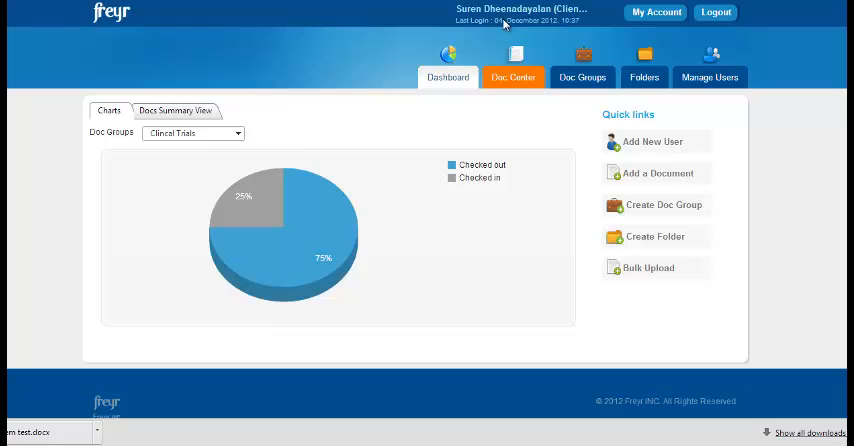
pyautogui.moveTo(712, 232)
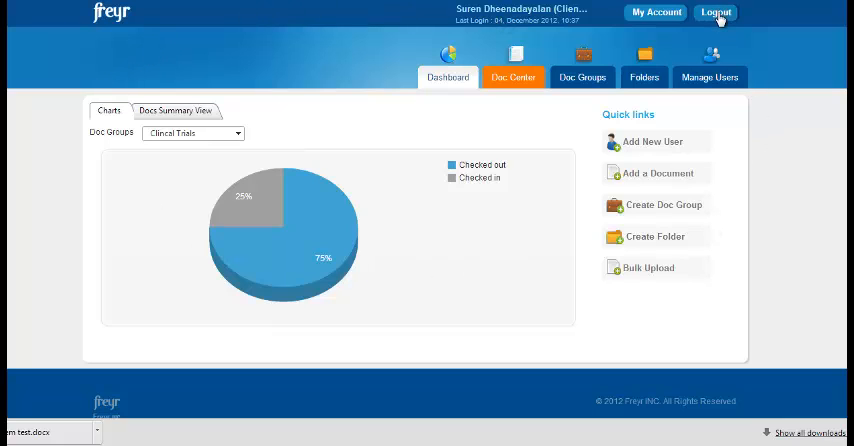
pyautogui.click(716, 12)
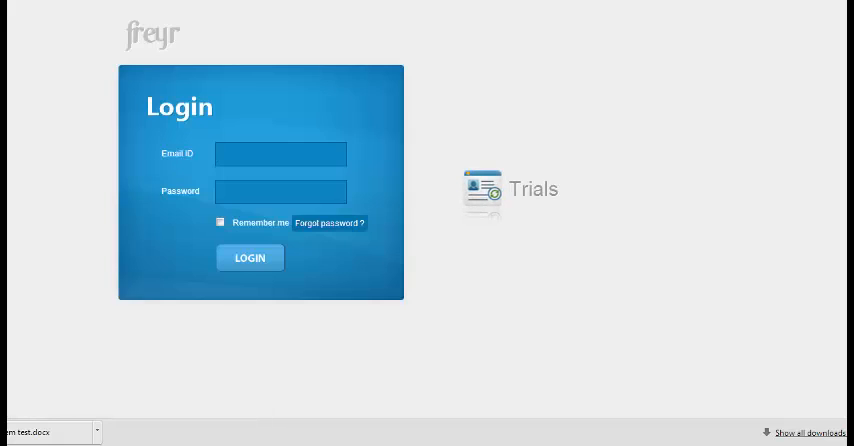